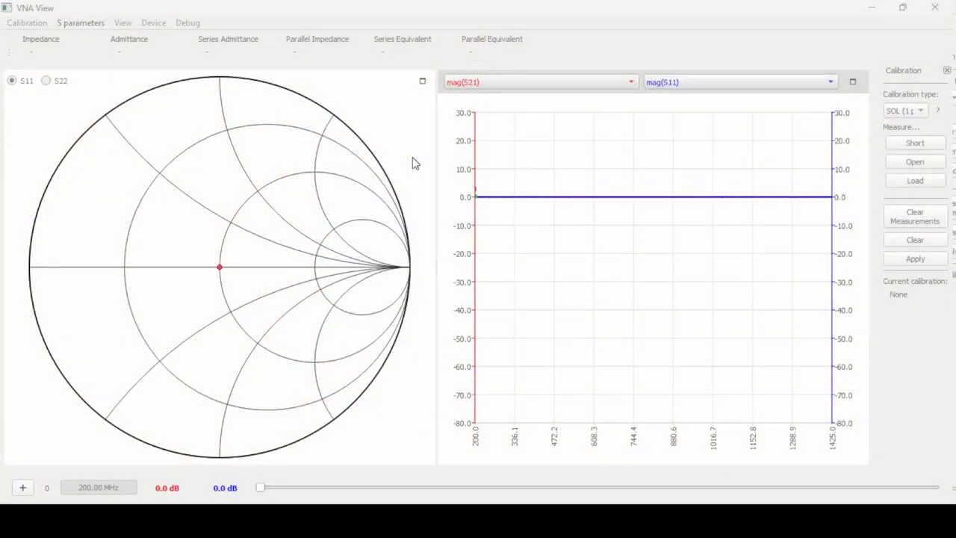
mouse_move(478, 136)
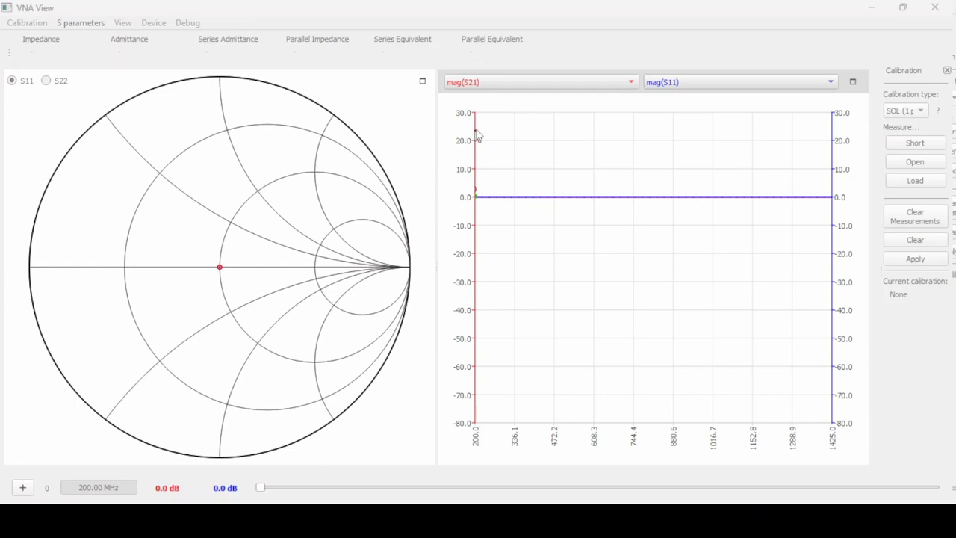
mouse_move(34, 17)
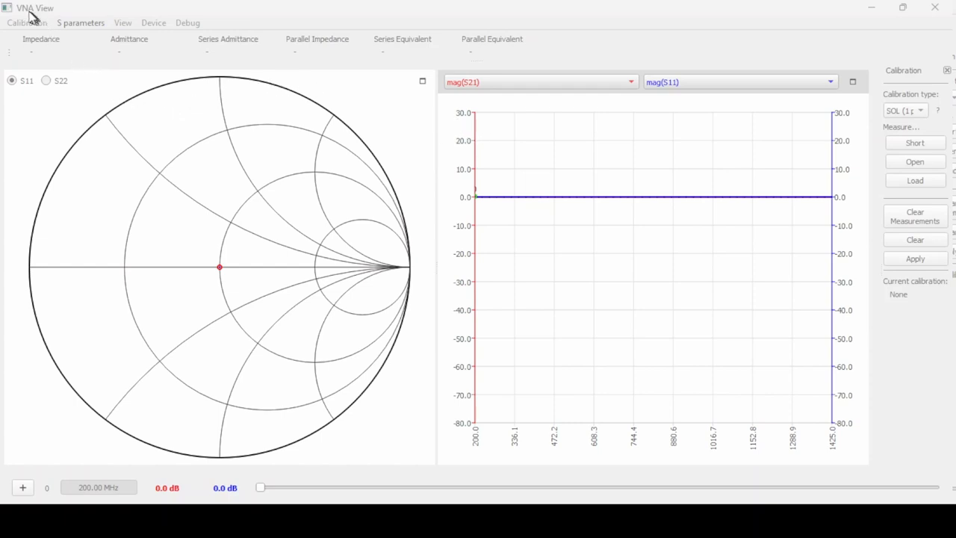
mouse_move(381, 110)
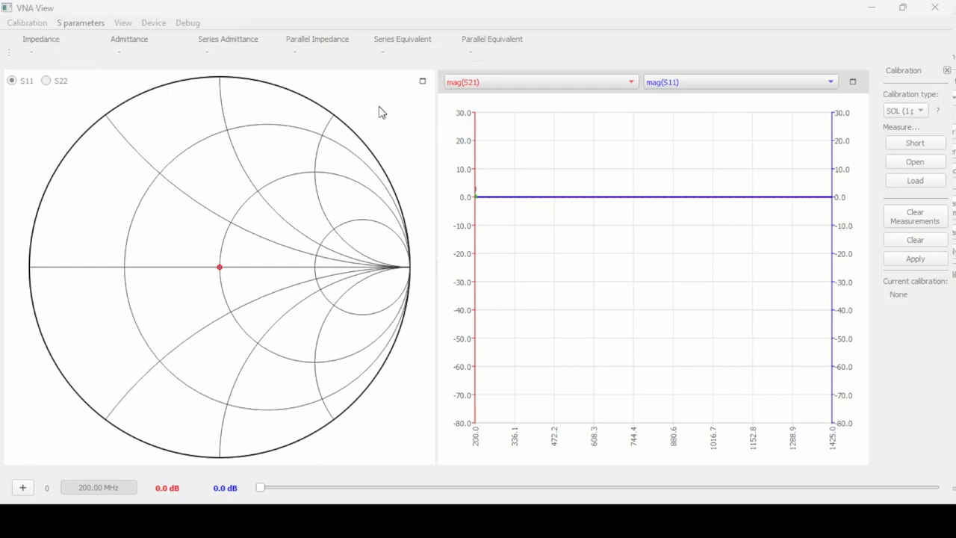
mouse_move(373, 141)
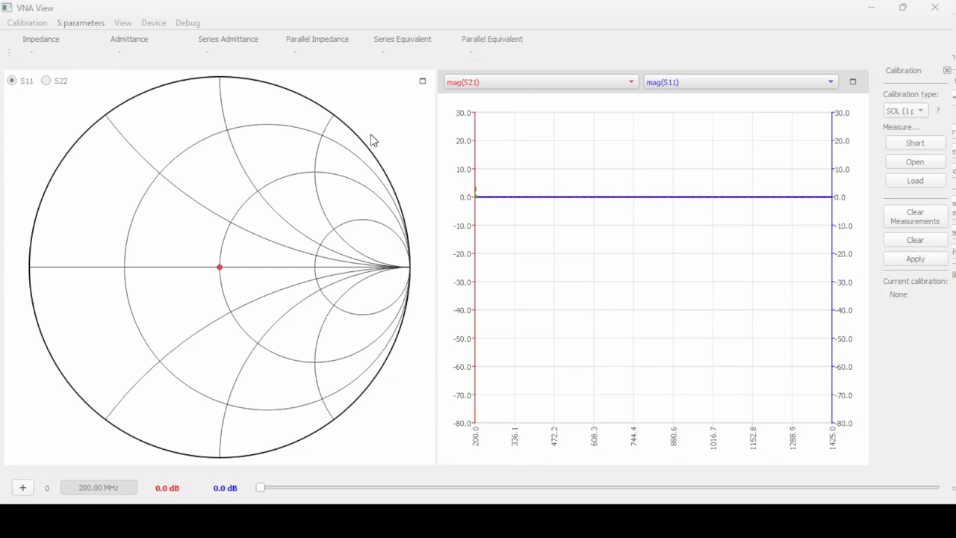
mouse_move(176, 94)
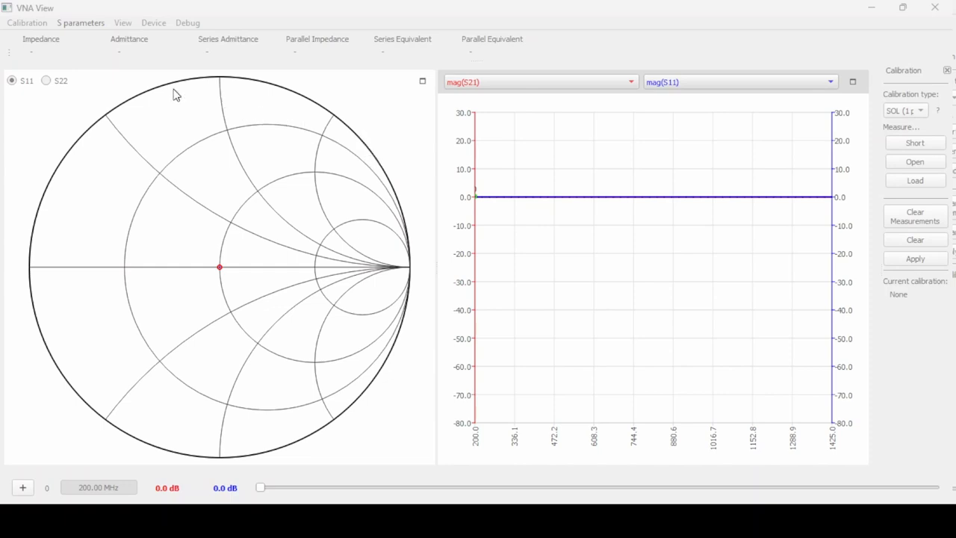
mouse_move(153, 28)
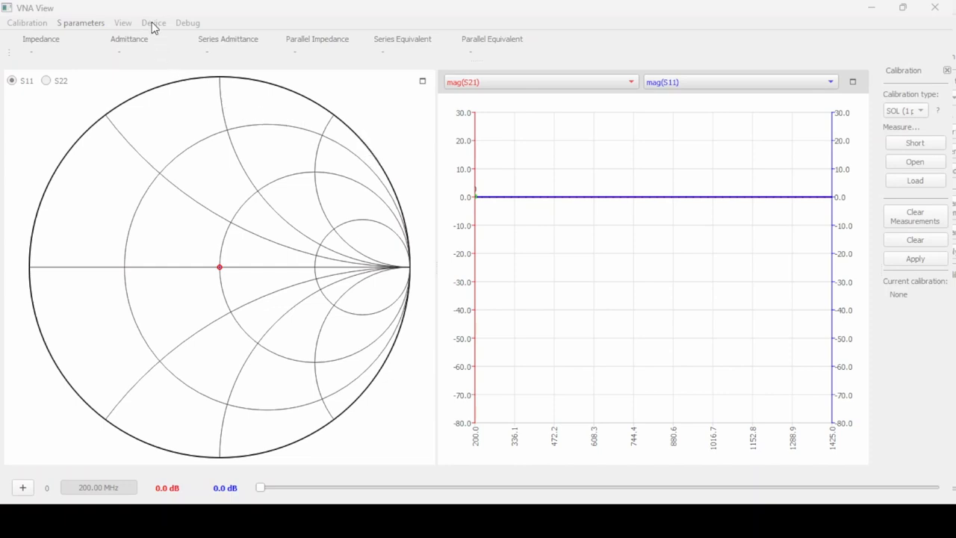
- Open the Device menu to list the available analyzers, including COM7
left_click(154, 23)
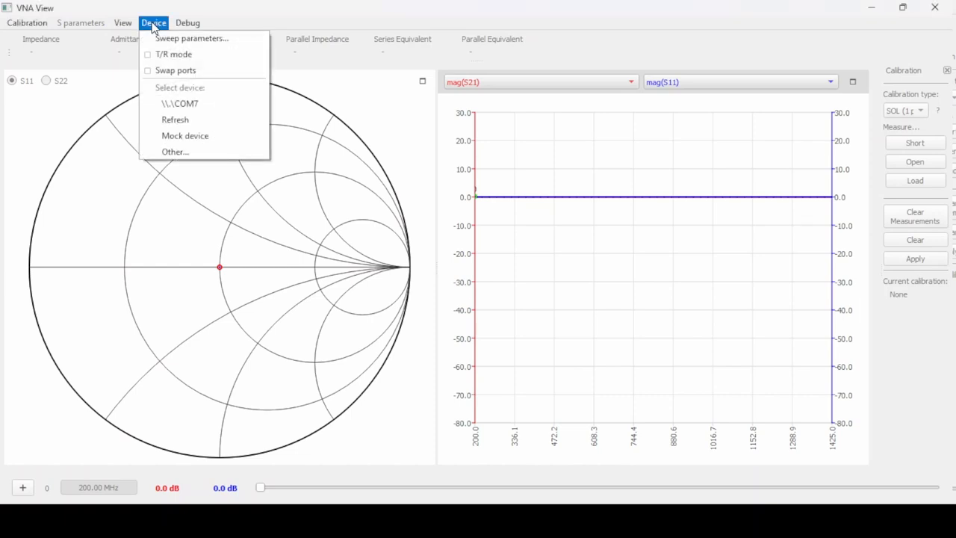
mouse_move(180, 103)
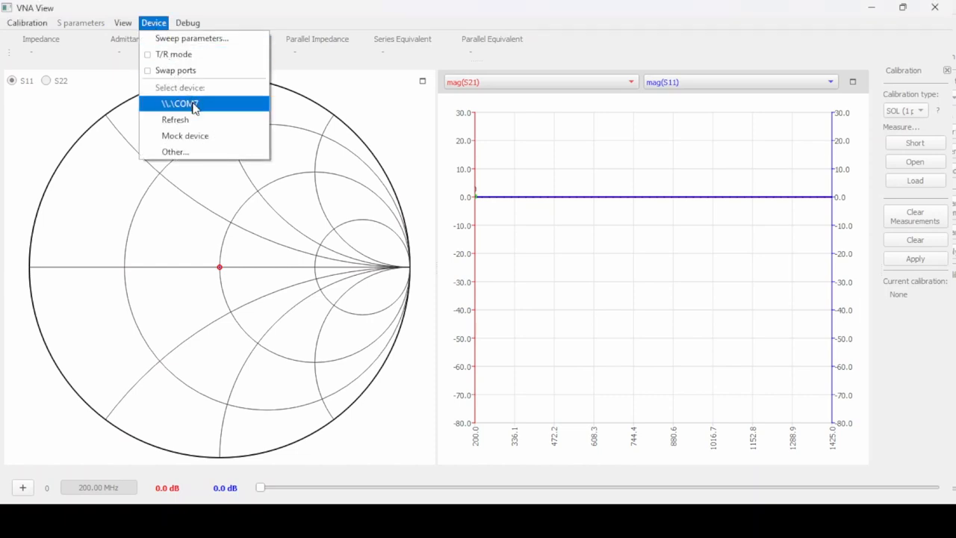
mouse_move(189, 119)
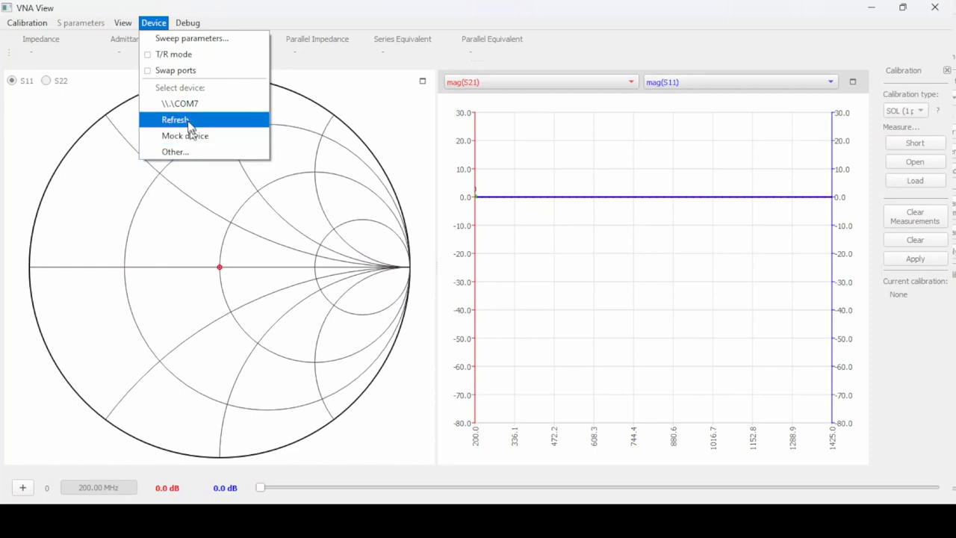
mouse_move(179, 104)
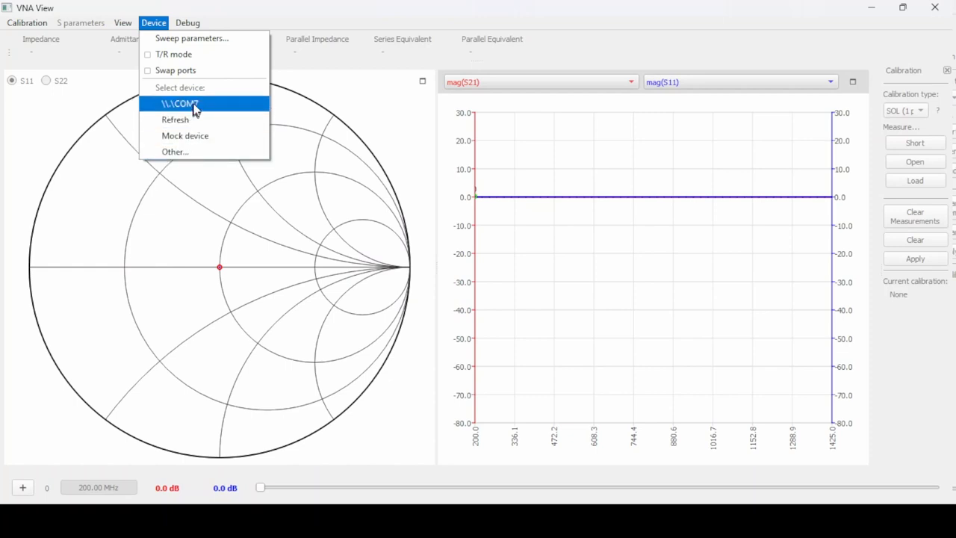
mouse_move(207, 107)
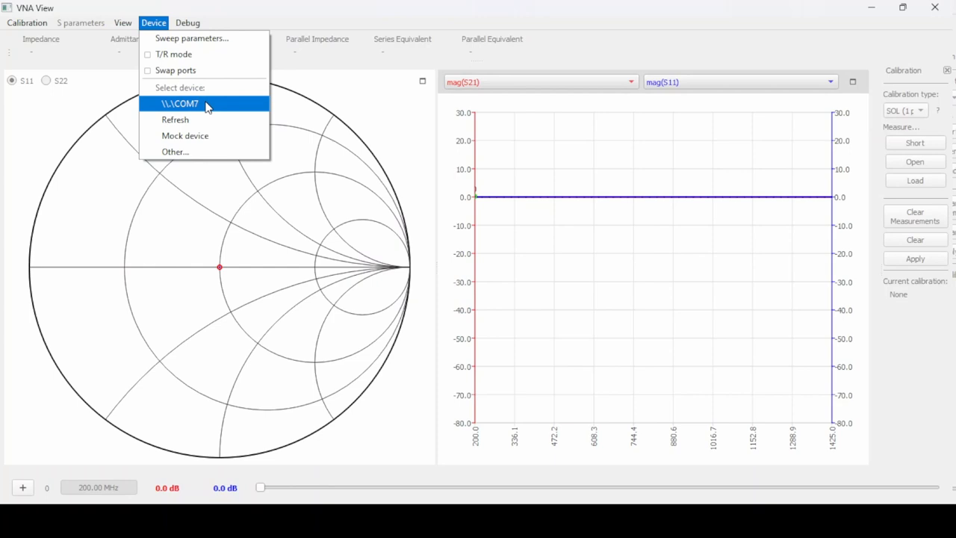
mouse_move(193, 107)
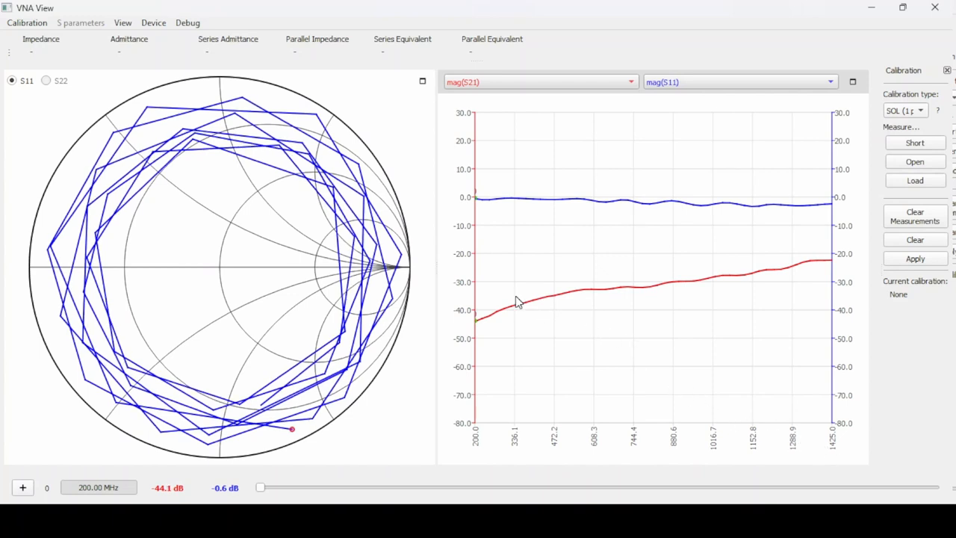
mouse_move(401, 127)
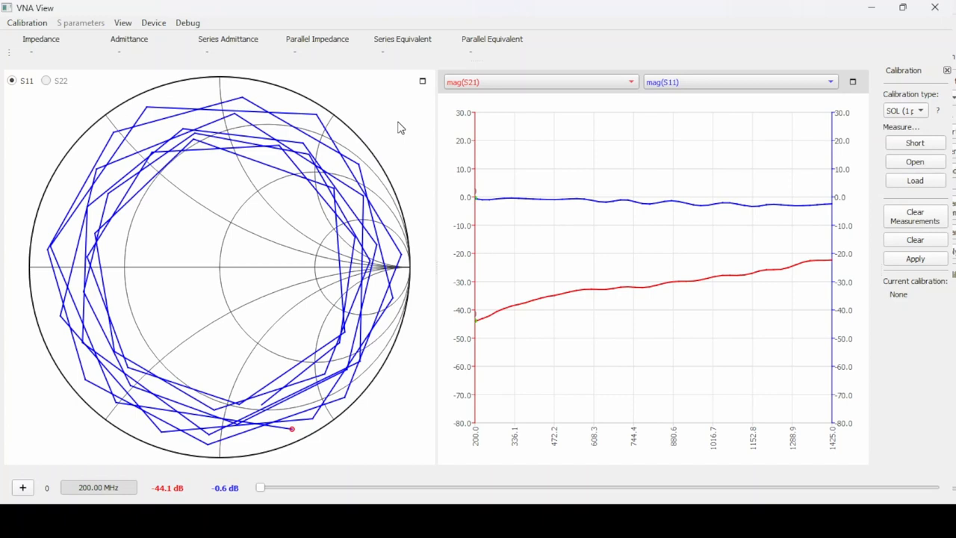
mouse_move(345, 138)
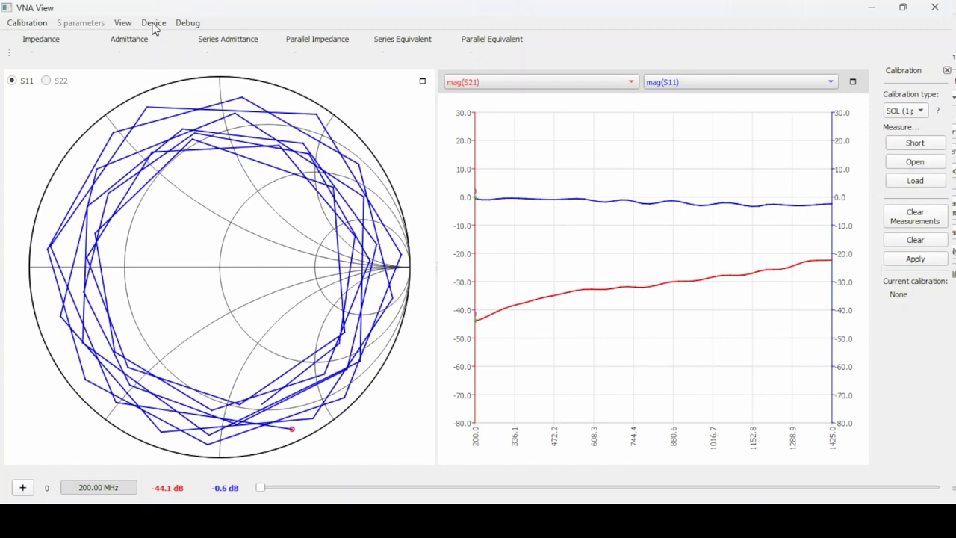
- In Sweep parameters, enter 2300–2500 MHz, 400 points, and -10 dBm output power
left_click(154, 23)
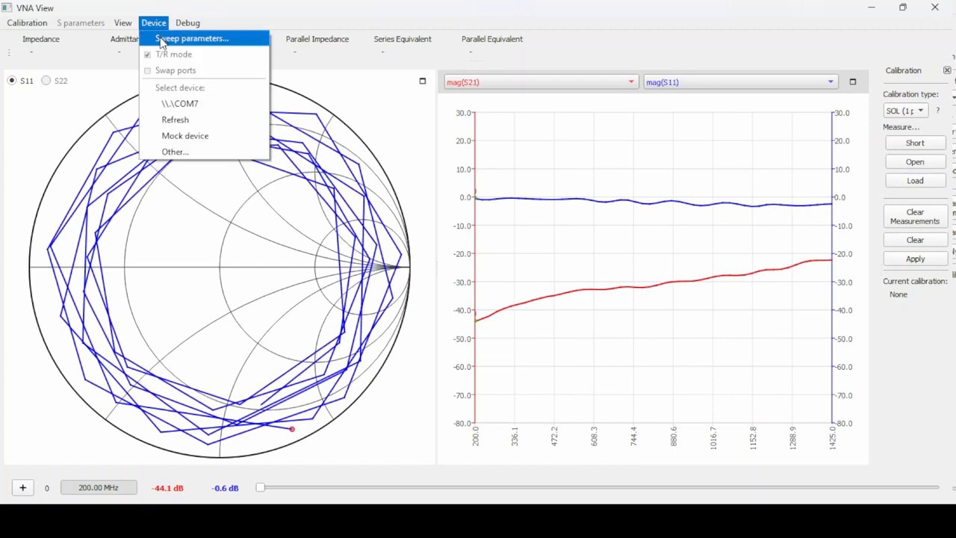
left_click(191, 38)
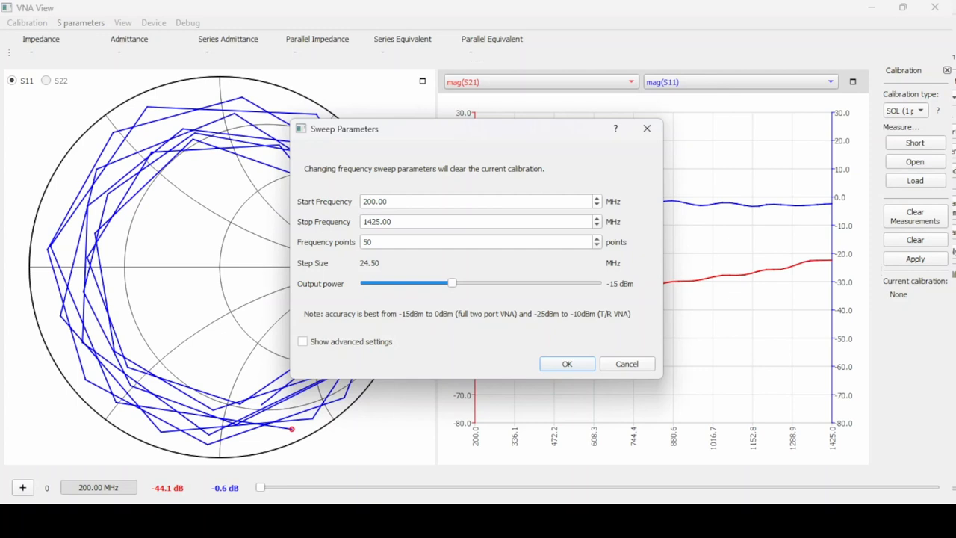
triple_click(478, 201)
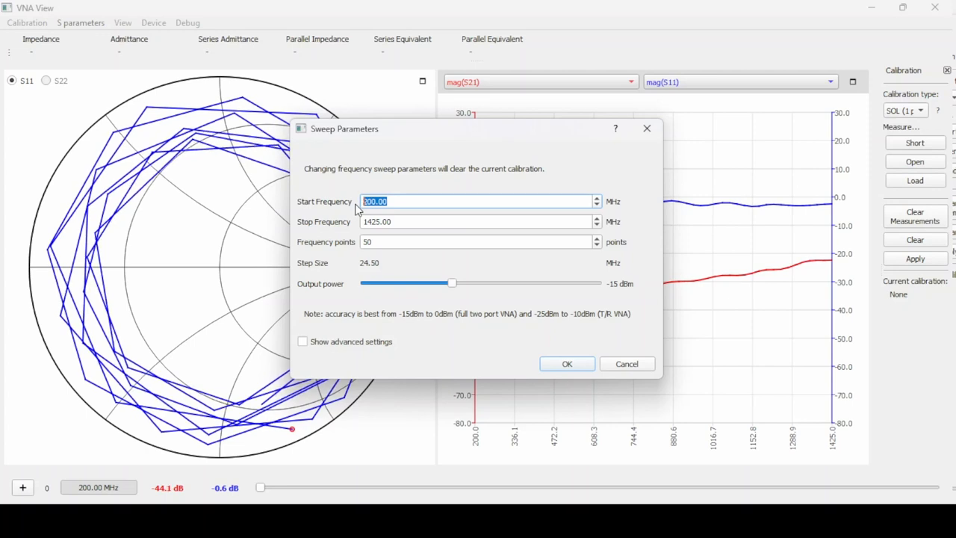
type("2")
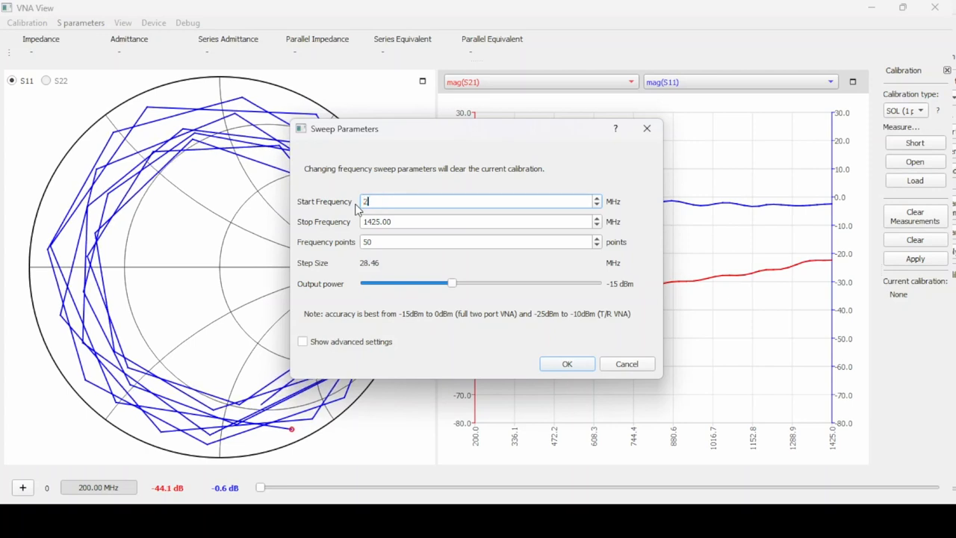
type("300.00")
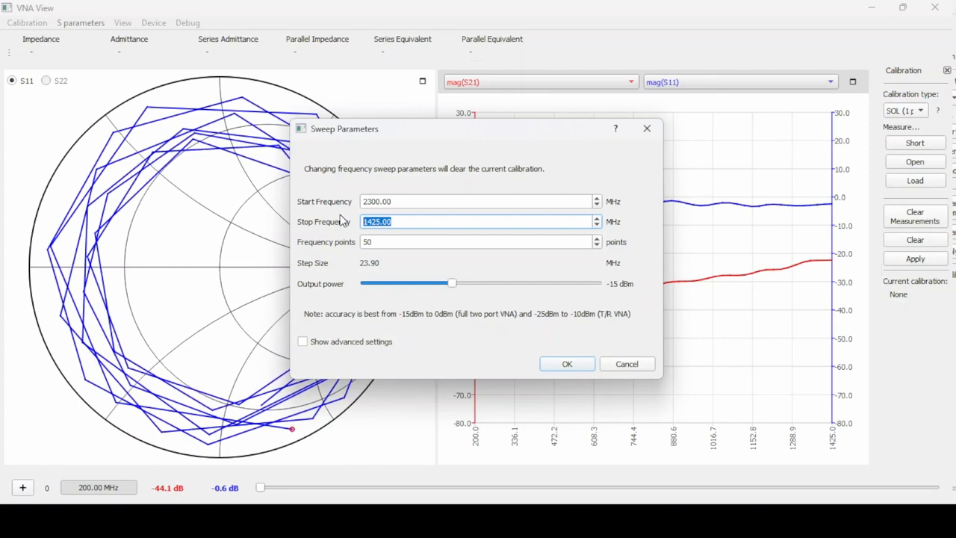
type("25")
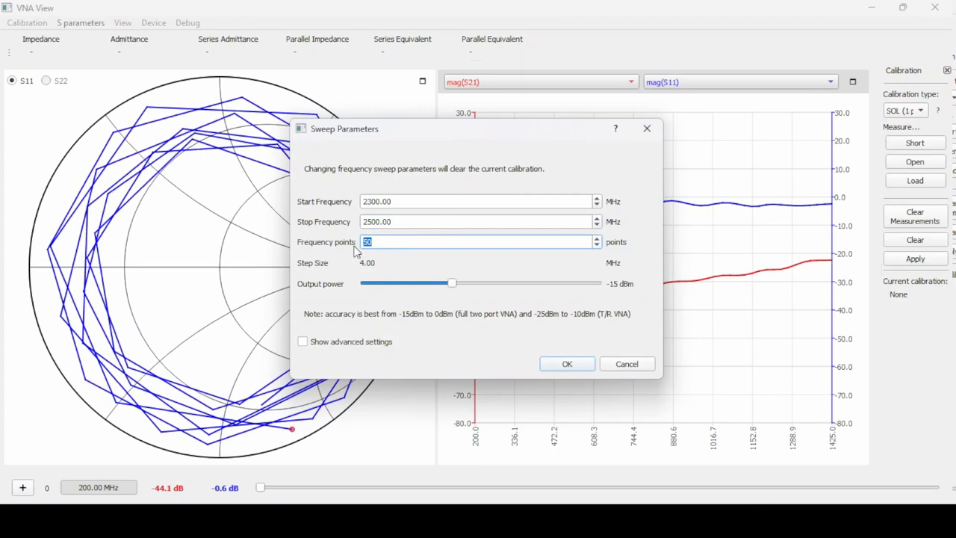
type("400")
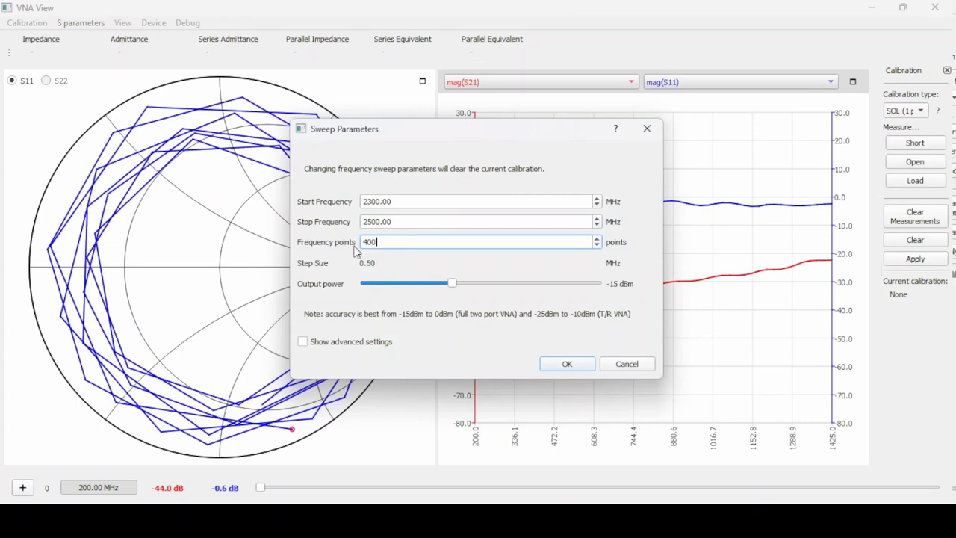
type("300")
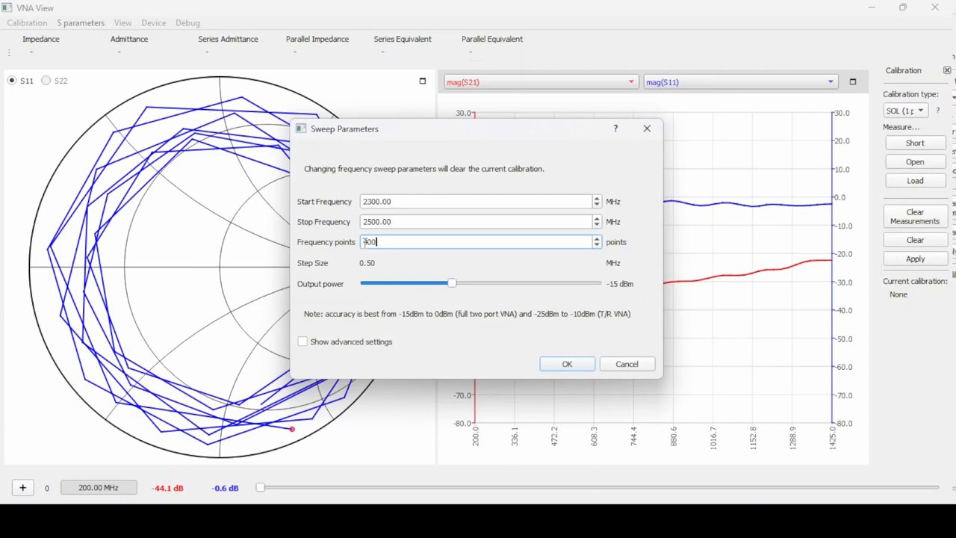
type("400")
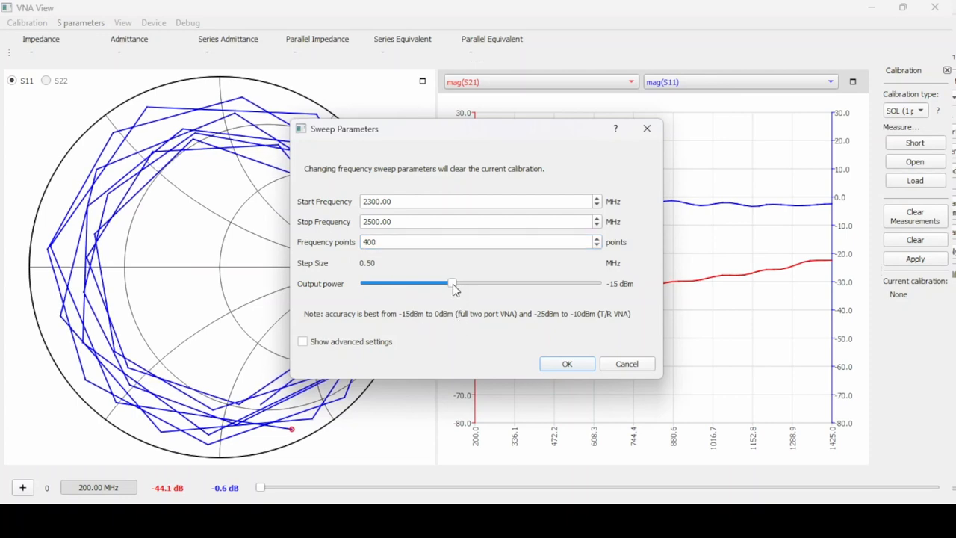
left_click_drag(452, 283, 471, 283)
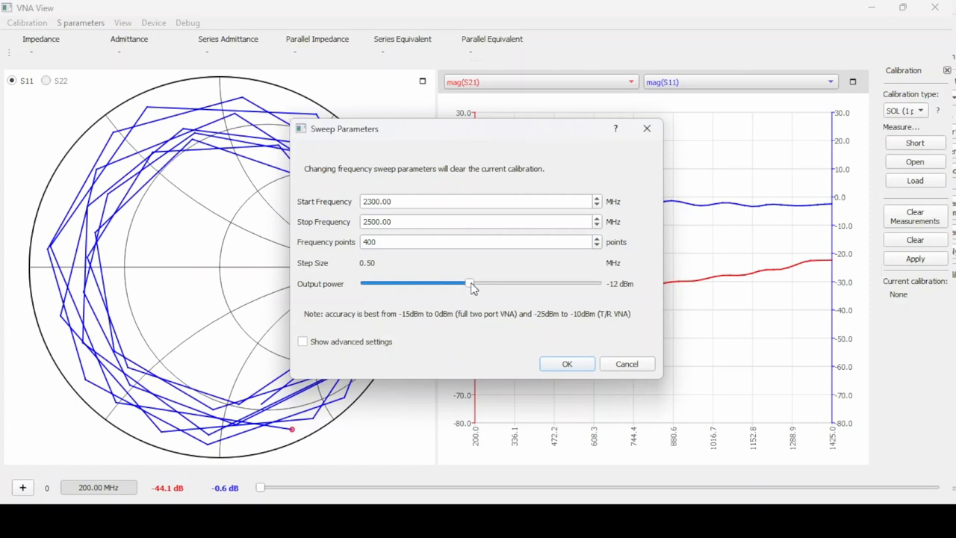
left_click_drag(471, 283, 482, 283)
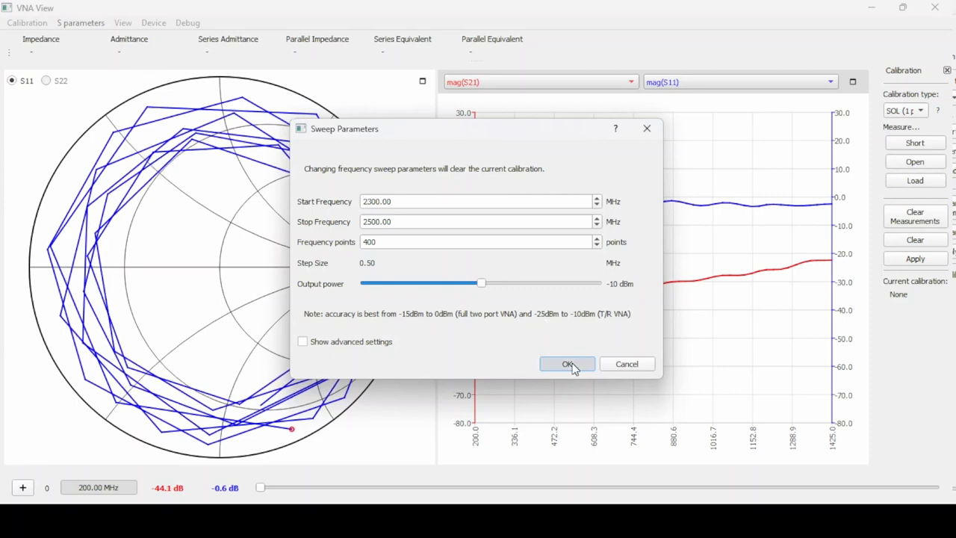
- Confirm the Sweep Parameters dialog to start the 2300–2500 MHz sweep
left_click(568, 364)
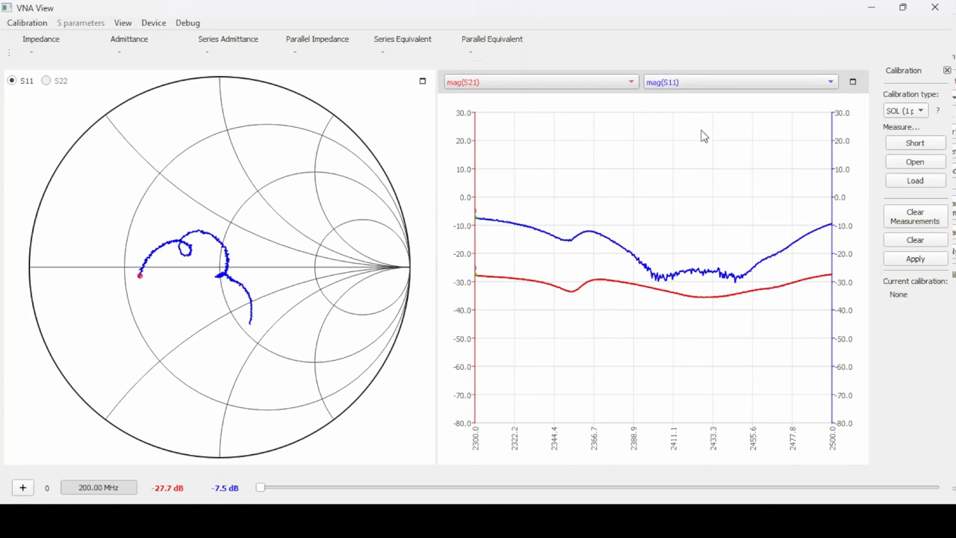
mouse_move(822, 108)
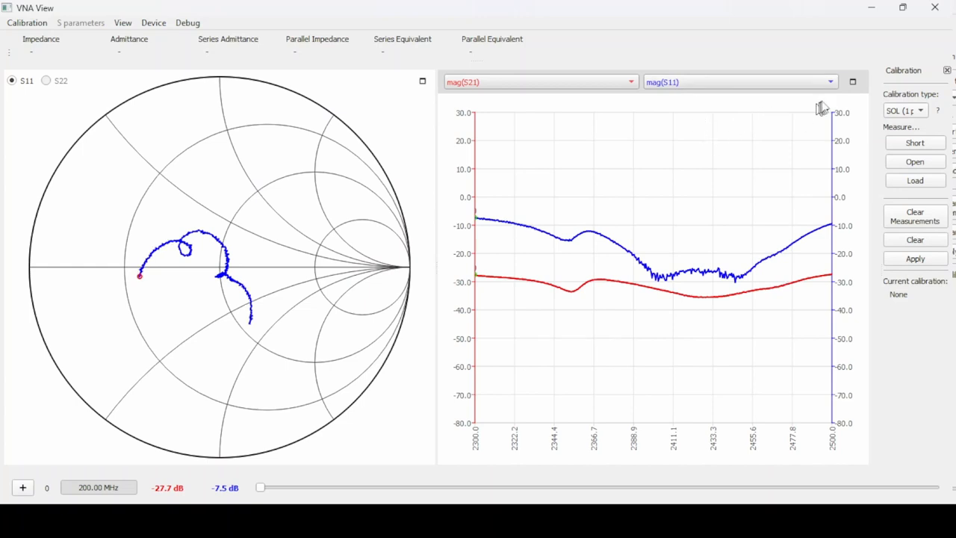
- Briefly plot the second trace as swr(S11), then switch it back to mag(S11)
left_click(829, 82)
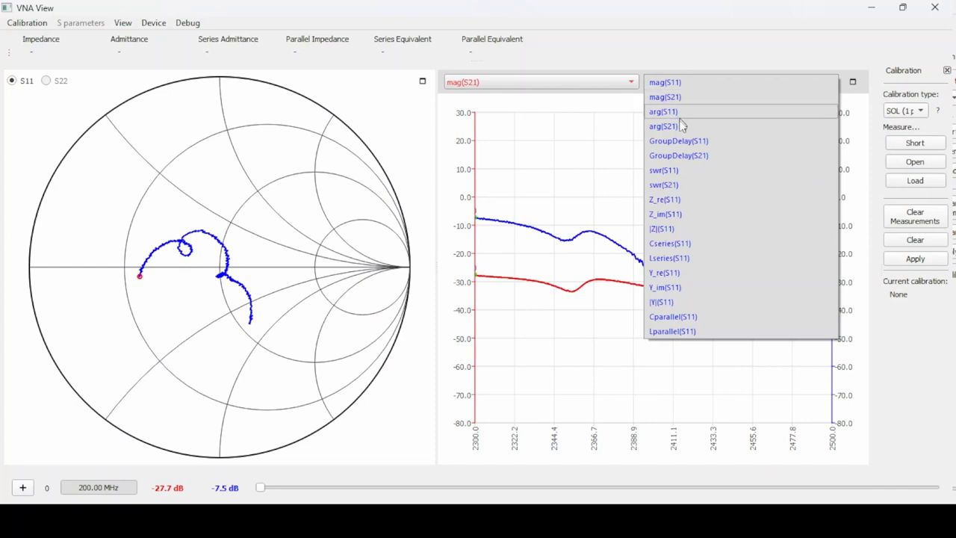
mouse_move(720, 284)
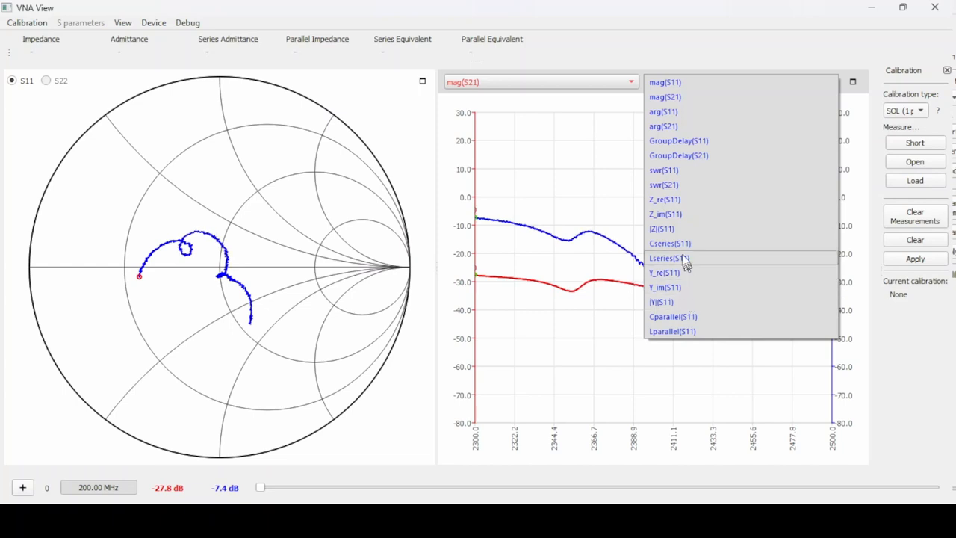
mouse_move(674, 170)
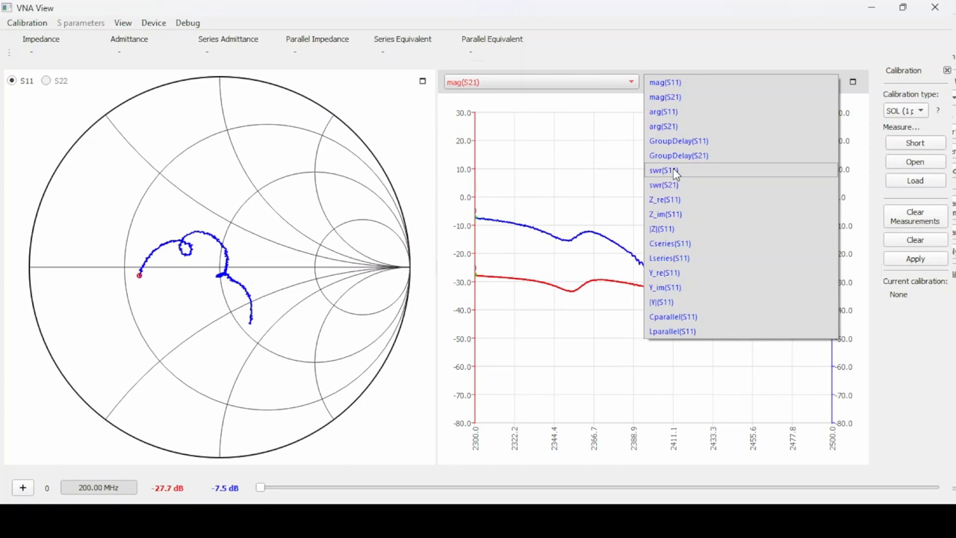
left_click(663, 170)
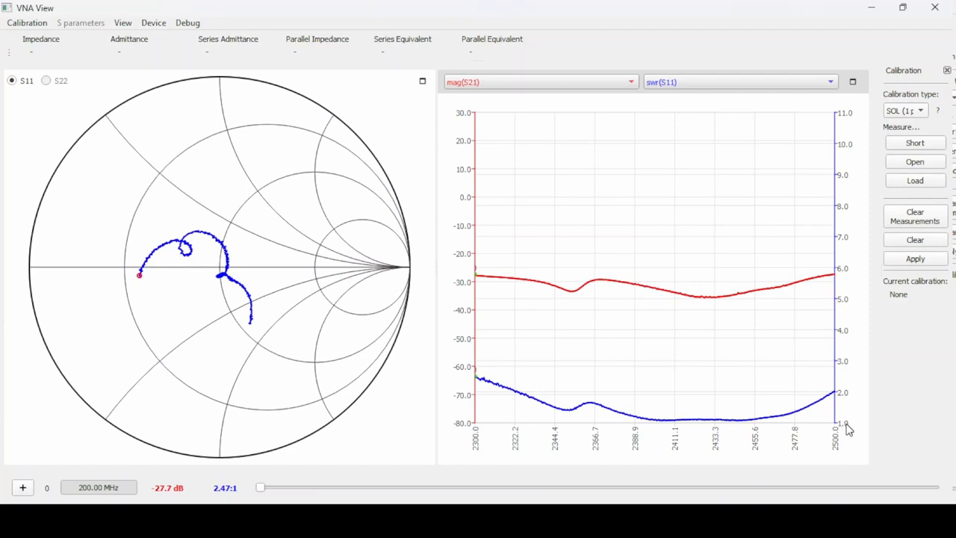
mouse_move(842, 344)
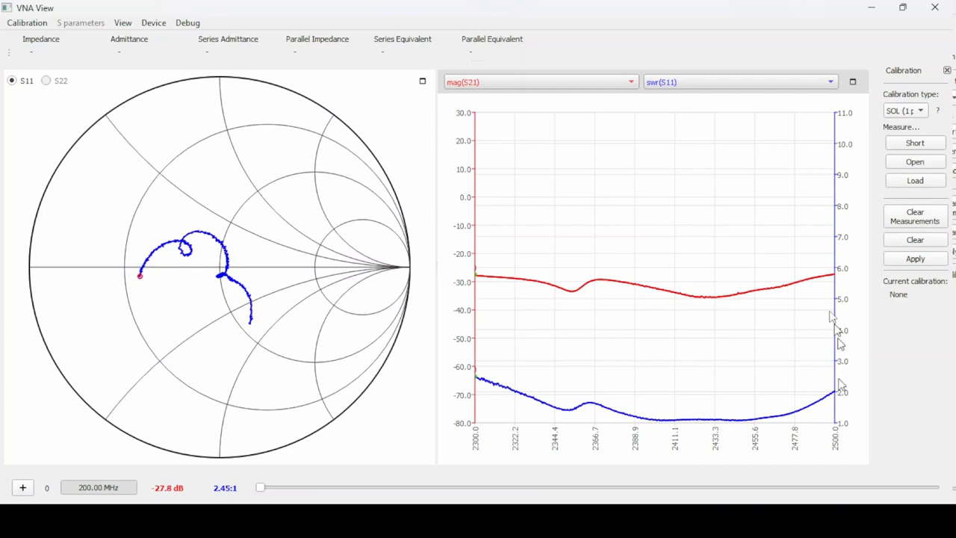
left_click(829, 82)
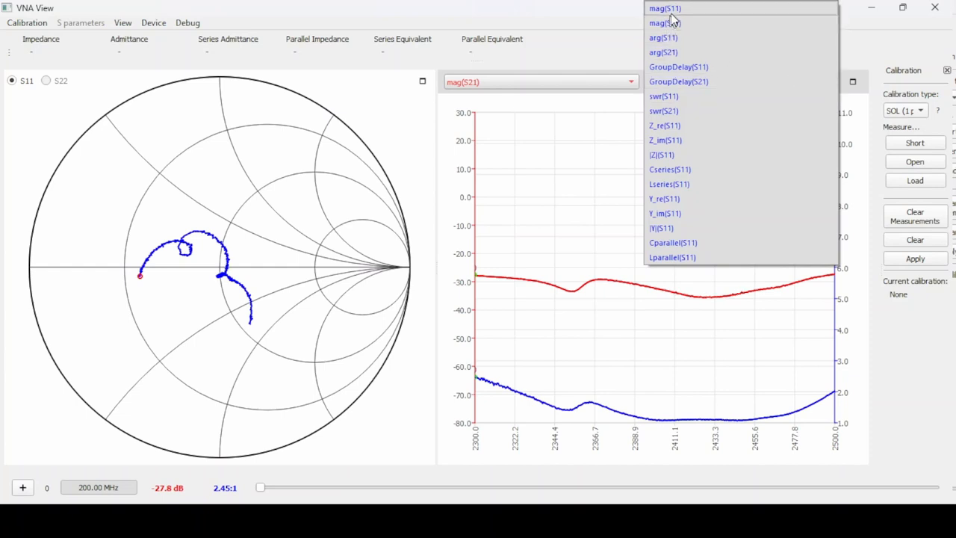
left_click(665, 8)
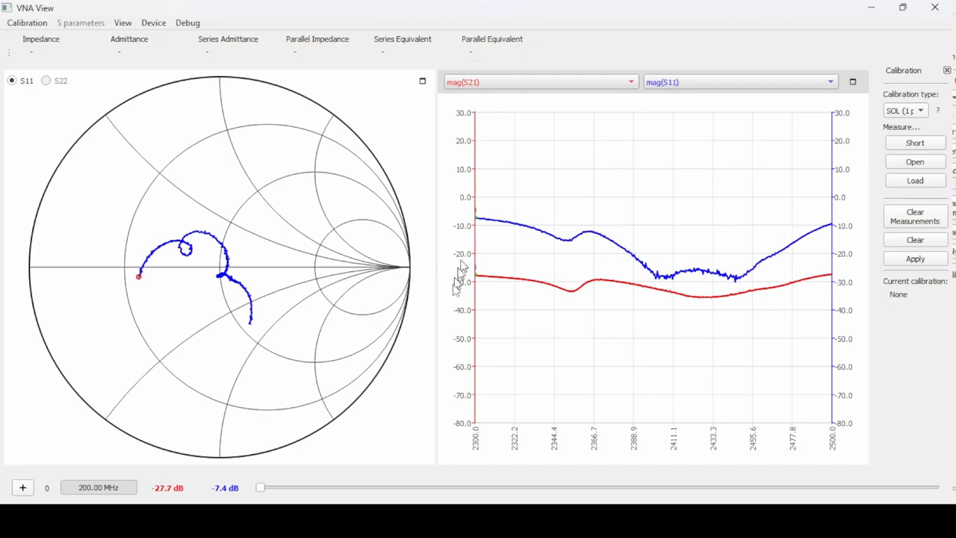
mouse_move(630, 364)
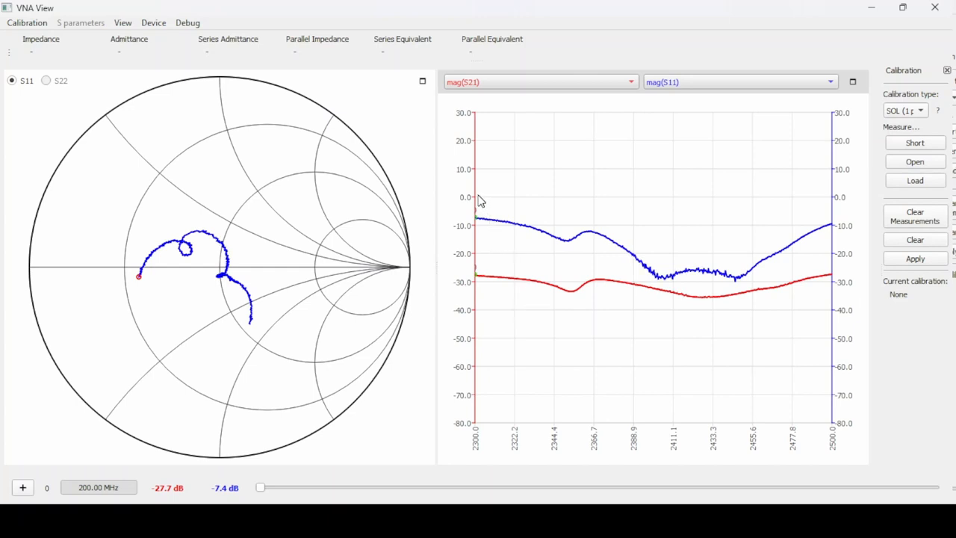
mouse_move(497, 250)
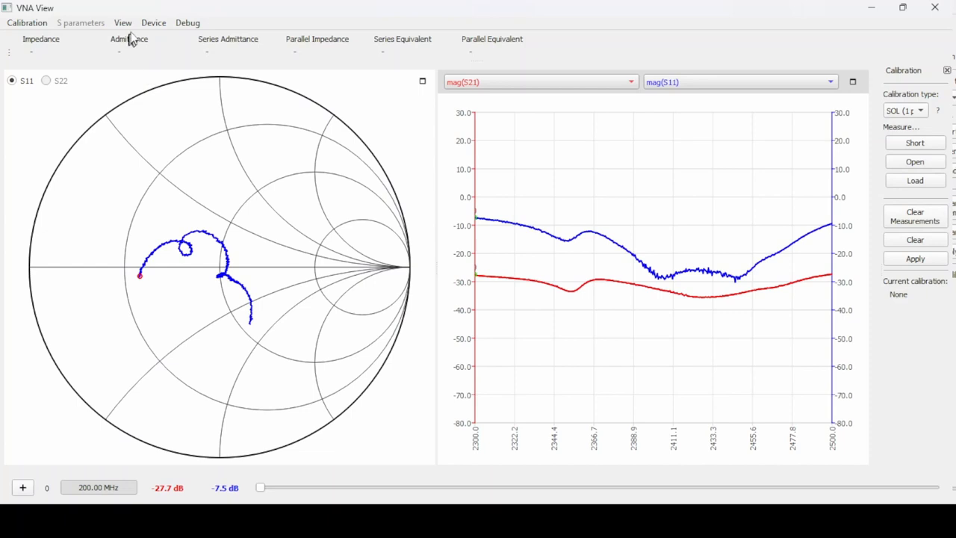
- Set the graph limits to minimum -40 dB, maximum 0 dB and 8 divisions
left_click(123, 23)
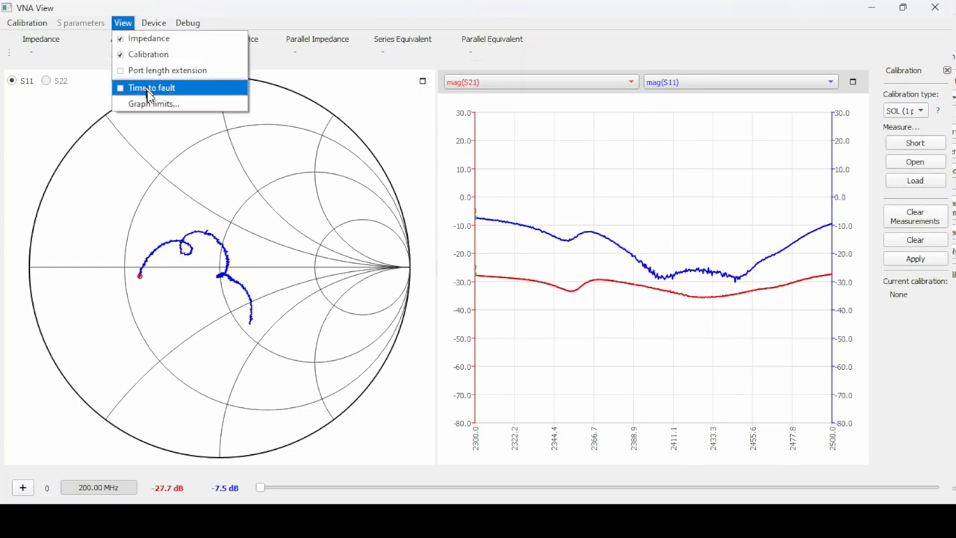
left_click(153, 103)
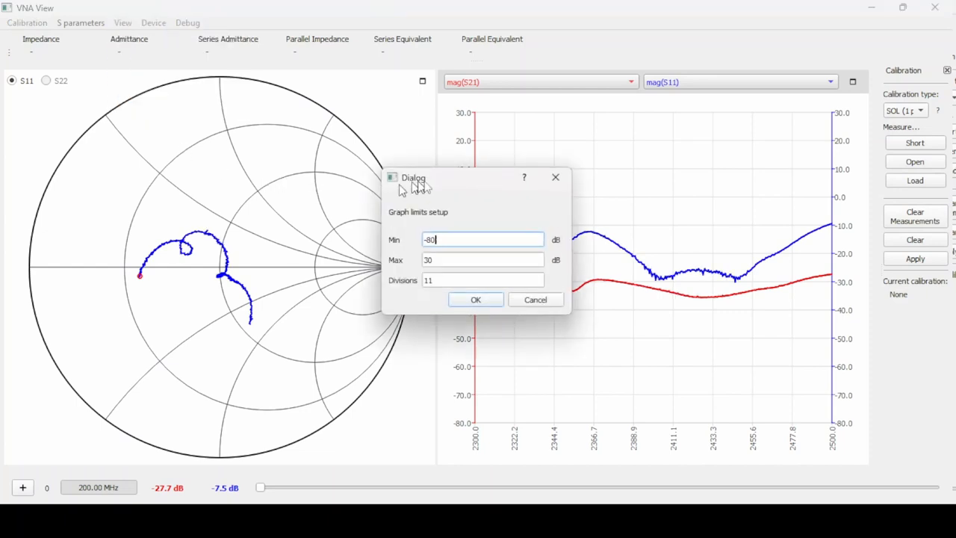
mouse_move(450, 256)
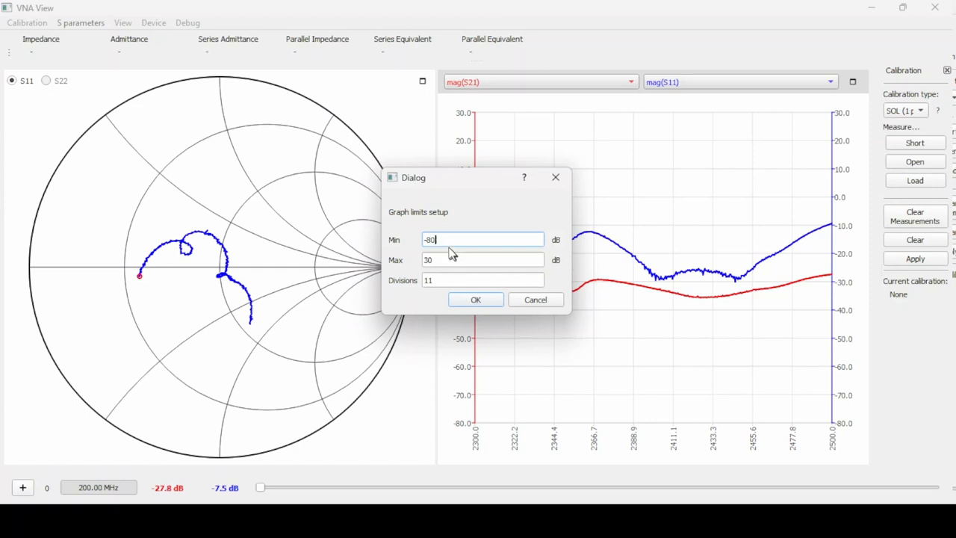
key("Backspace")
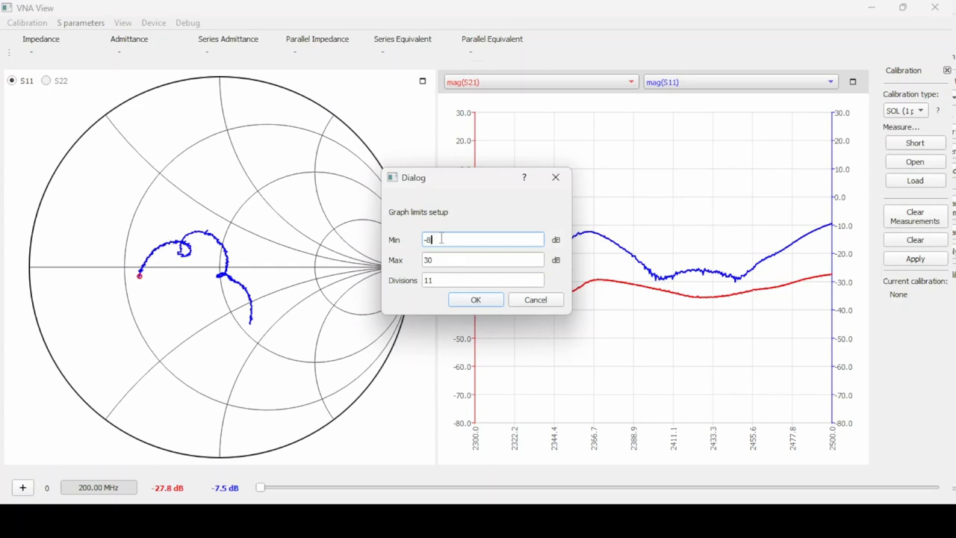
type("-40")
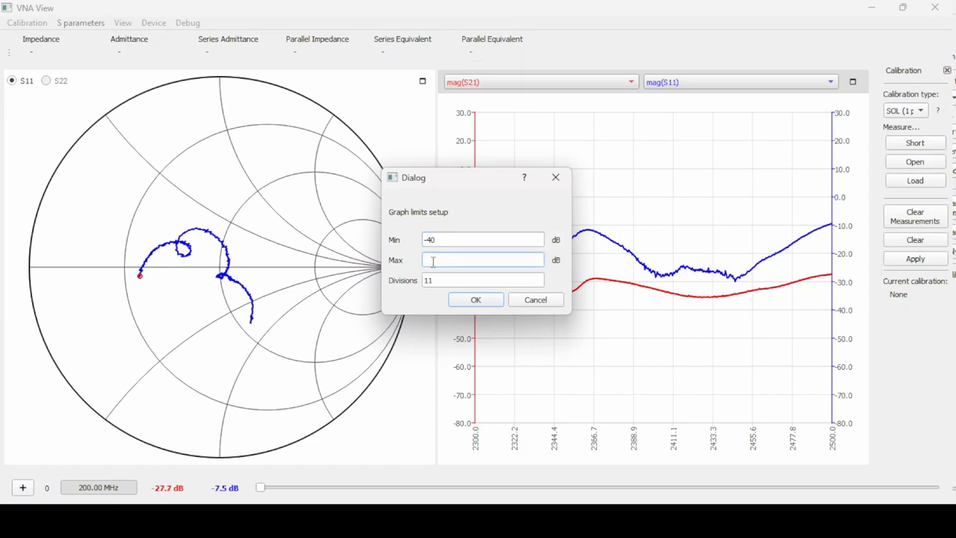
type("0")
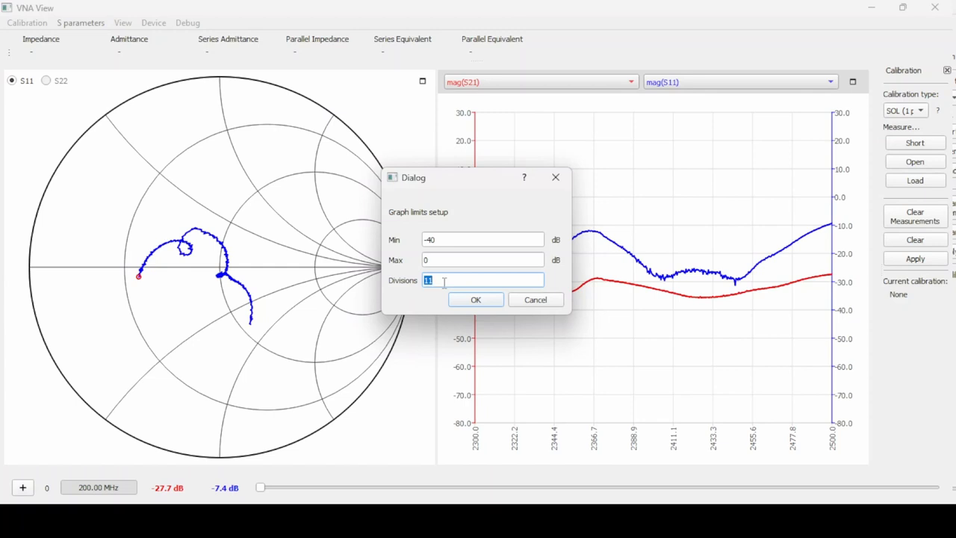
type("8")
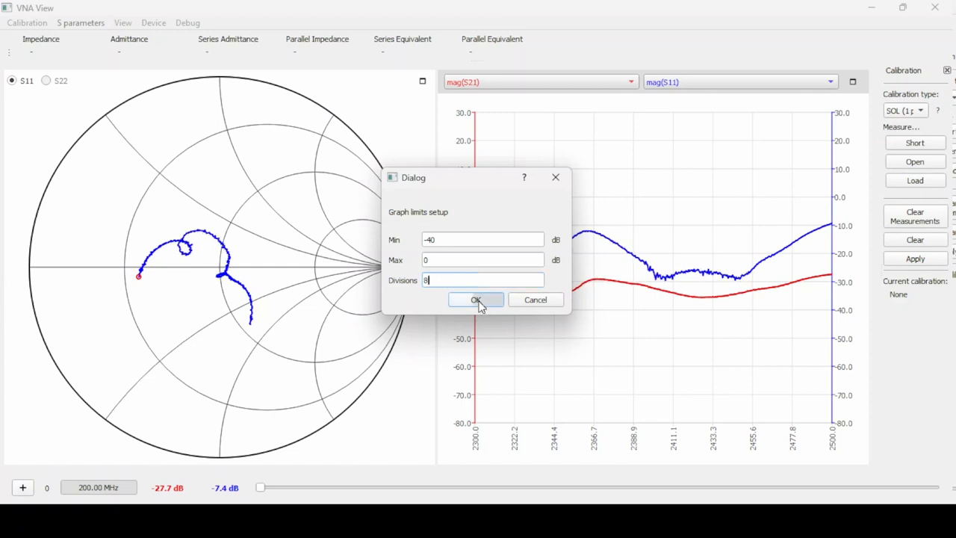
left_click(476, 300)
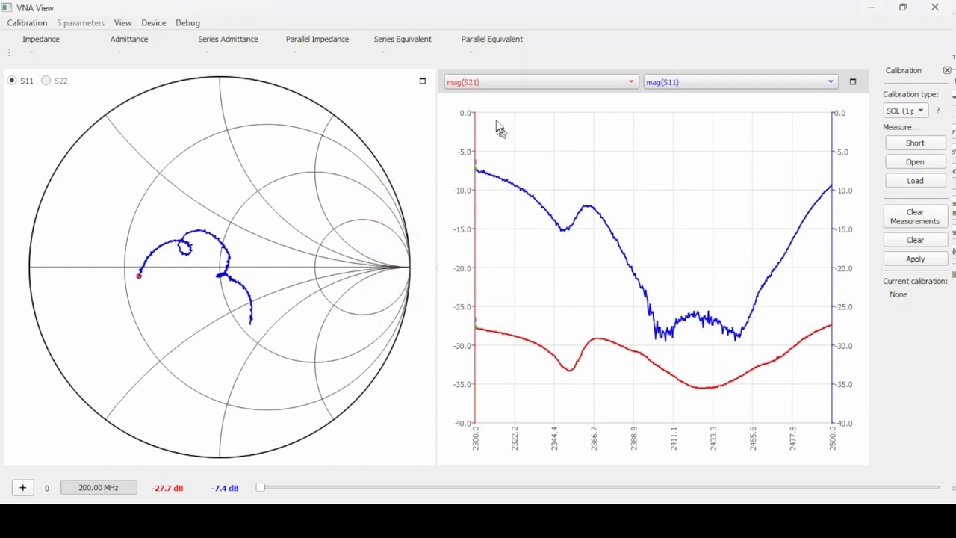
mouse_move(486, 306)
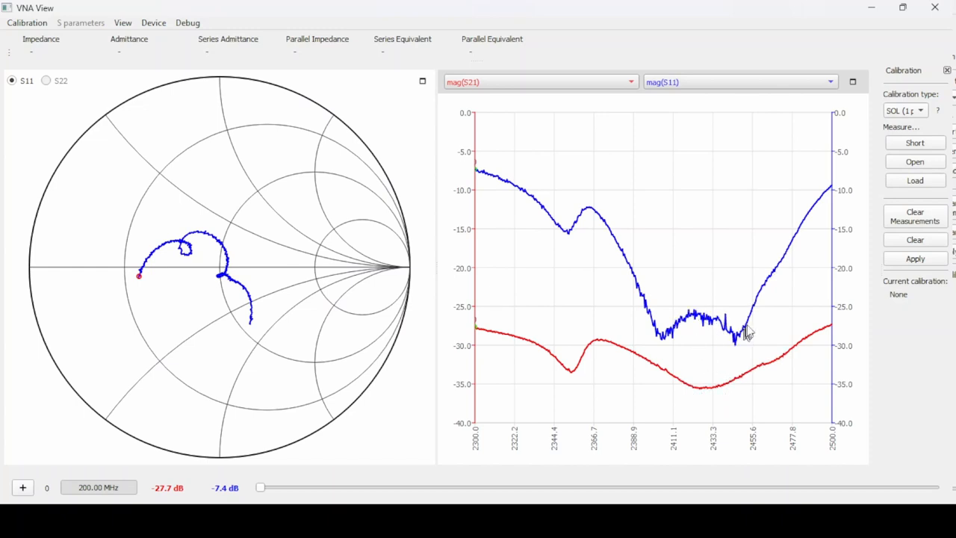
mouse_move(718, 389)
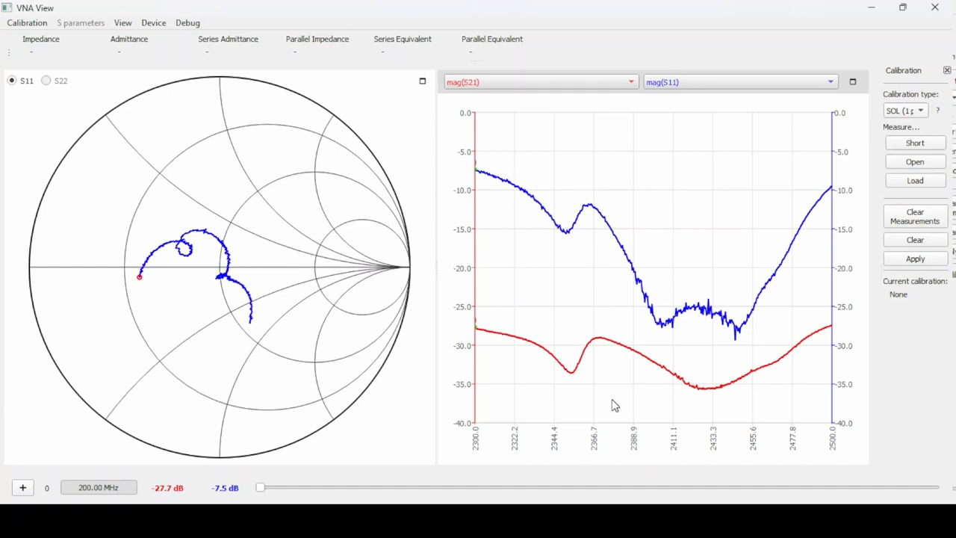
mouse_move(644, 409)
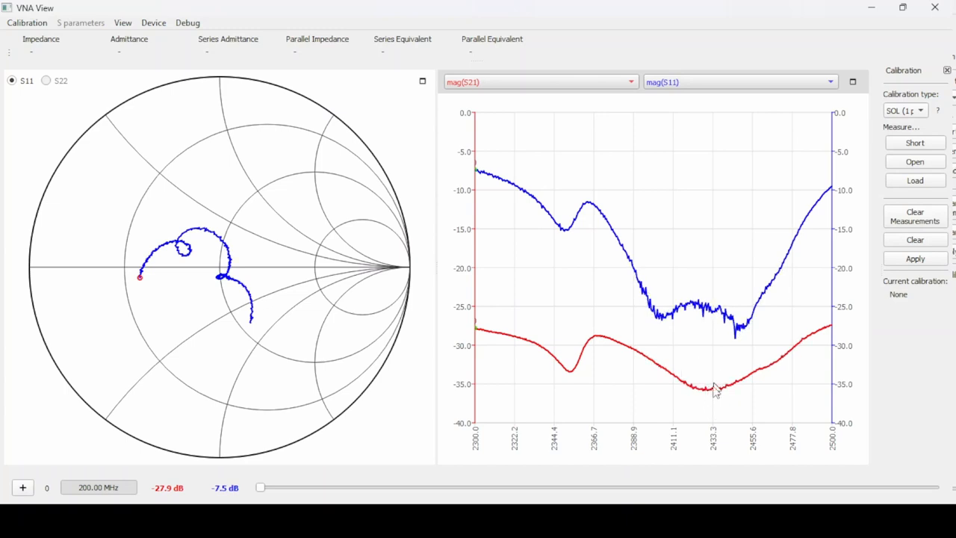
mouse_move(740, 358)
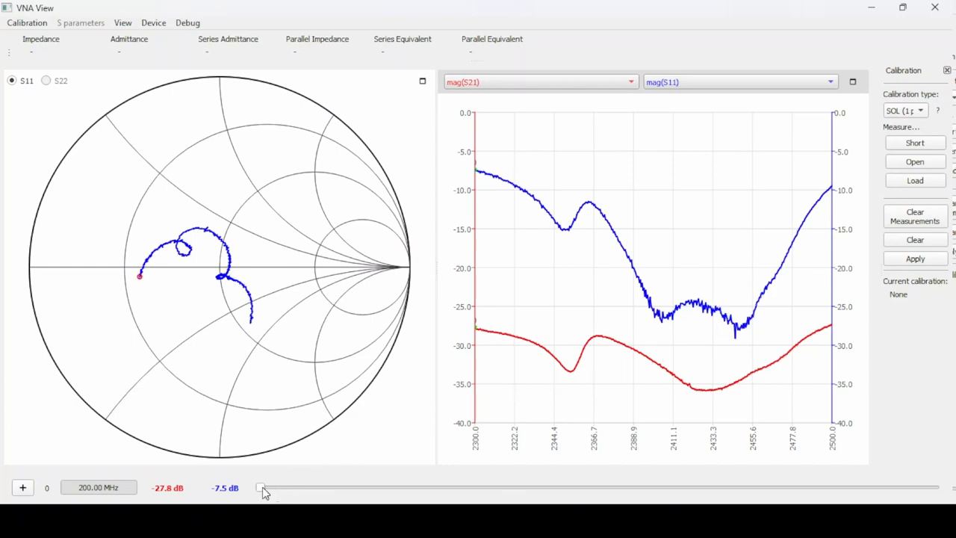
- Slide the marker from the sweep start to 2449.87 MHz at the S11 minimum
left_click_drag(261, 488, 269, 488)
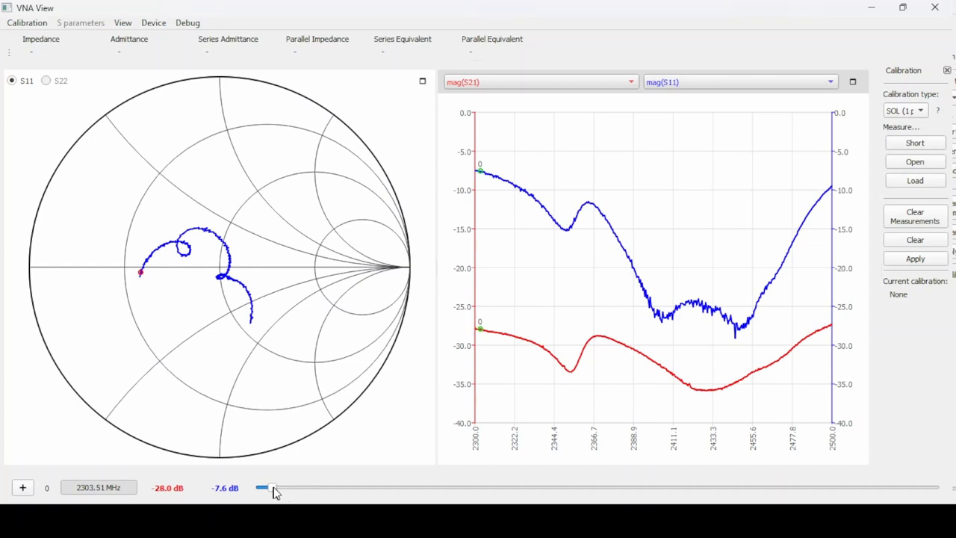
left_click_drag(265, 487, 364, 487)
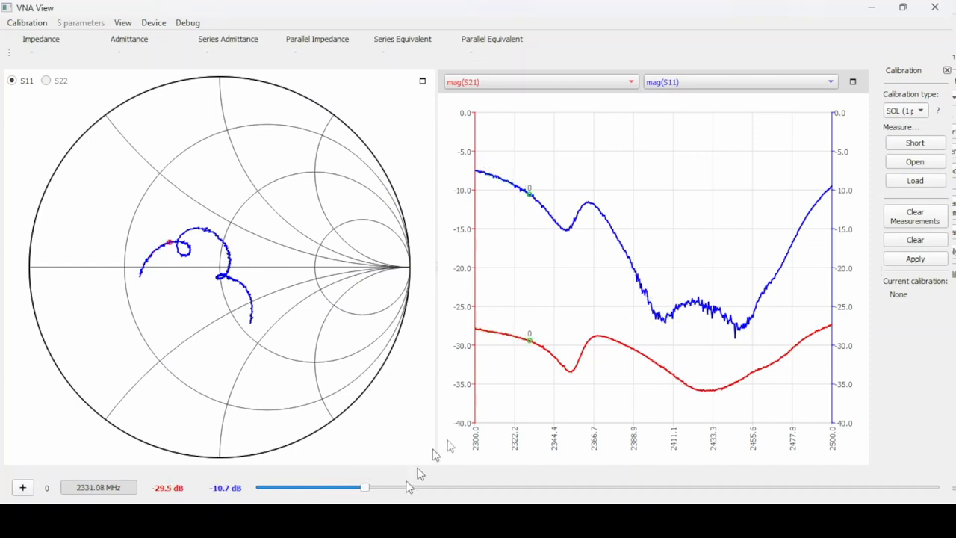
mouse_move(532, 338)
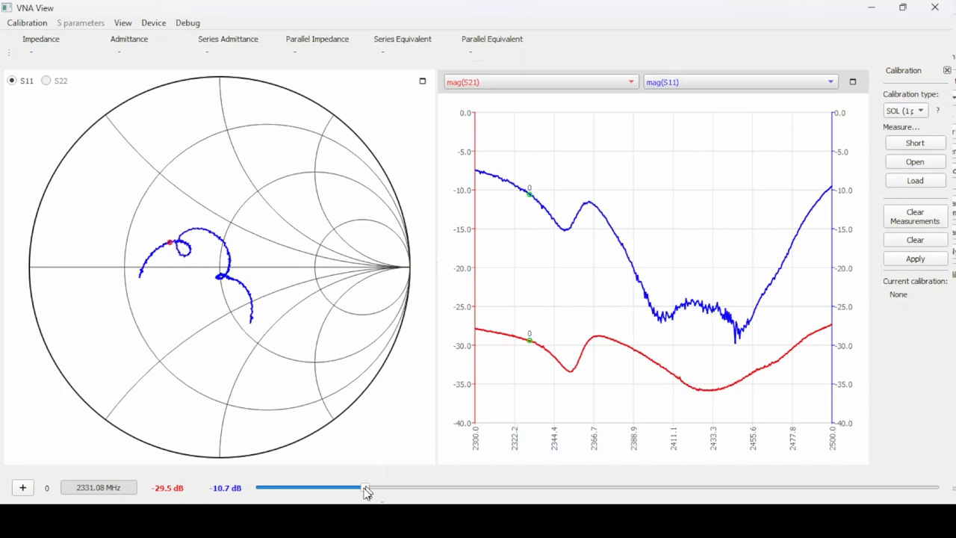
left_click_drag(366, 487, 529, 488)
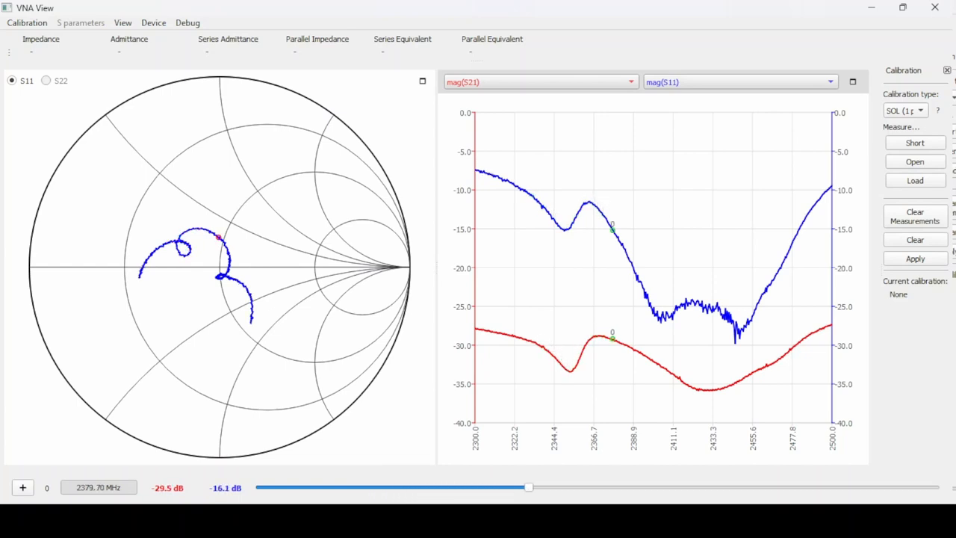
left_click_drag(528, 487, 721, 487)
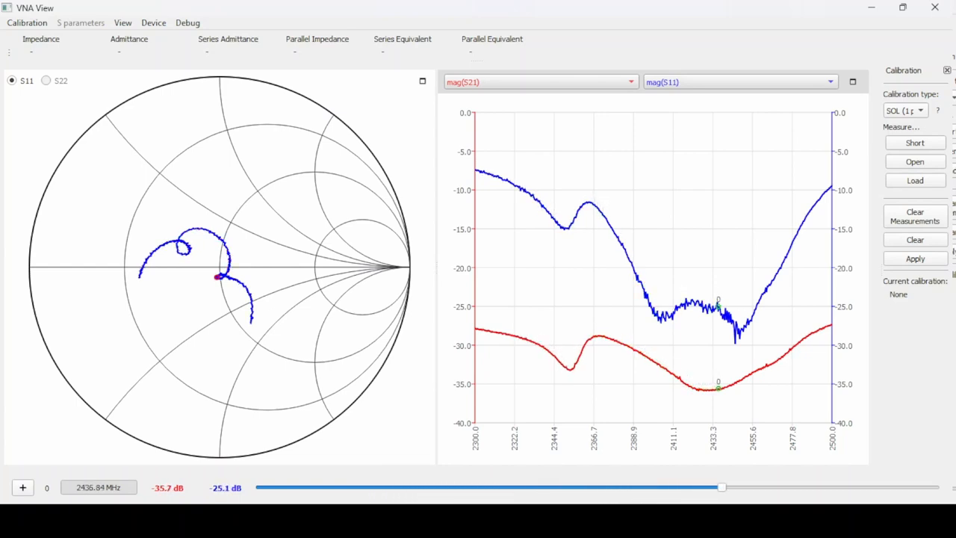
left_click_drag(721, 488, 766, 487)
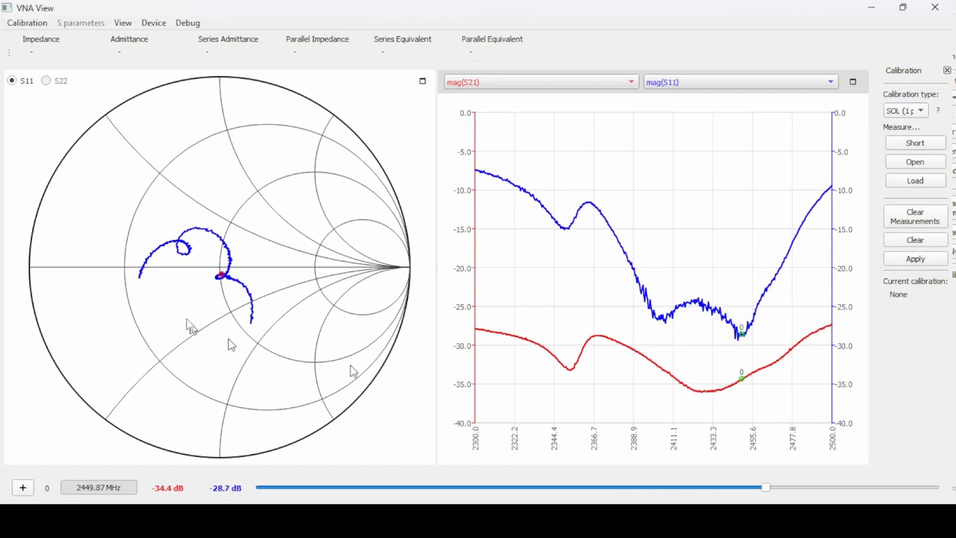
mouse_move(186, 325)
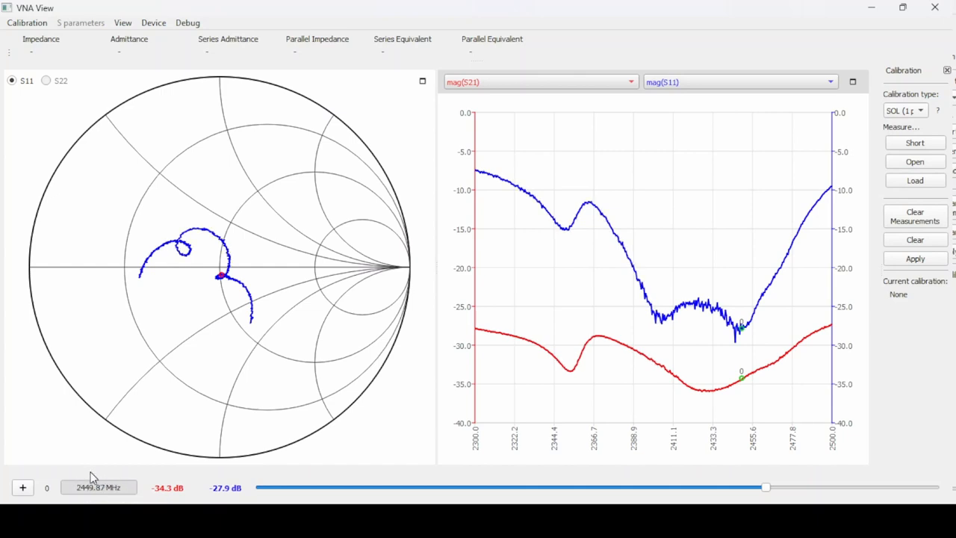
mouse_move(397, 423)
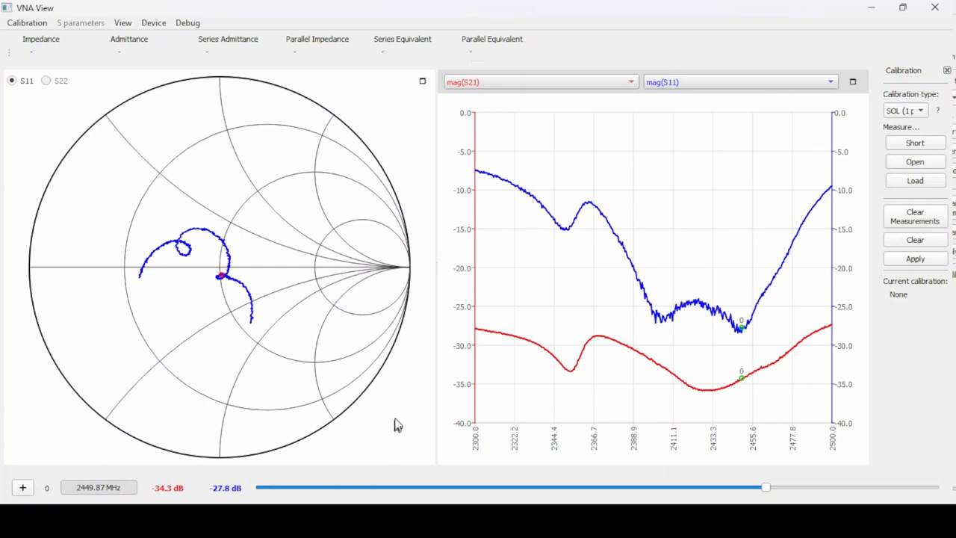
mouse_move(391, 395)
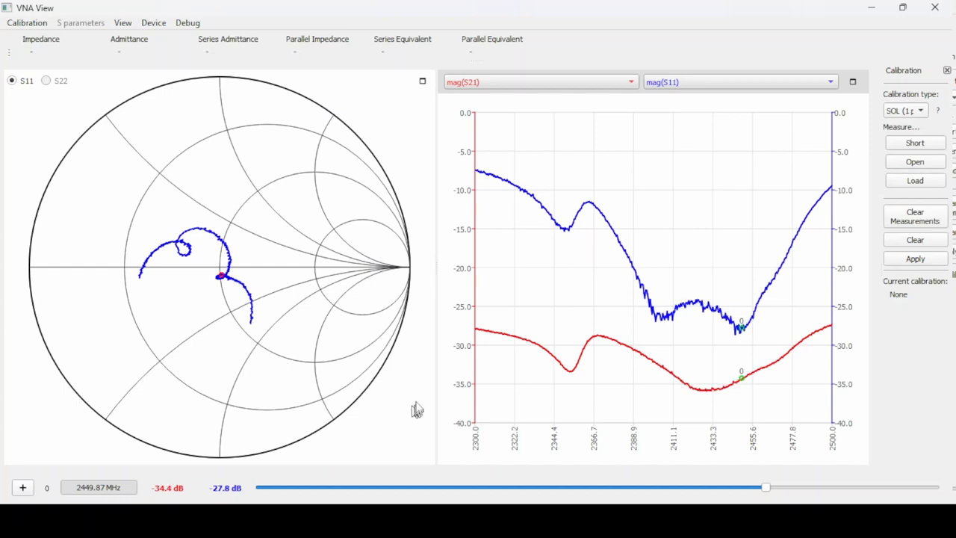
mouse_move(478, 394)
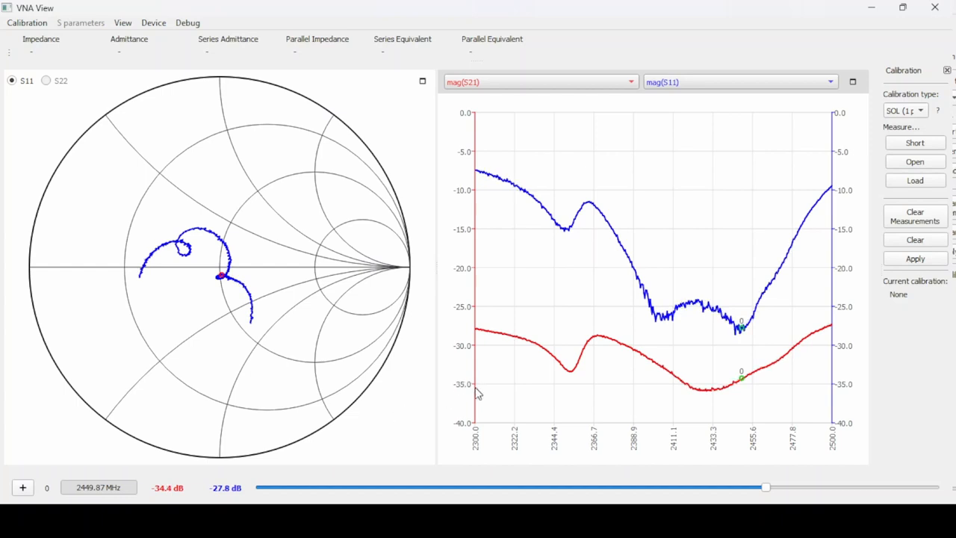